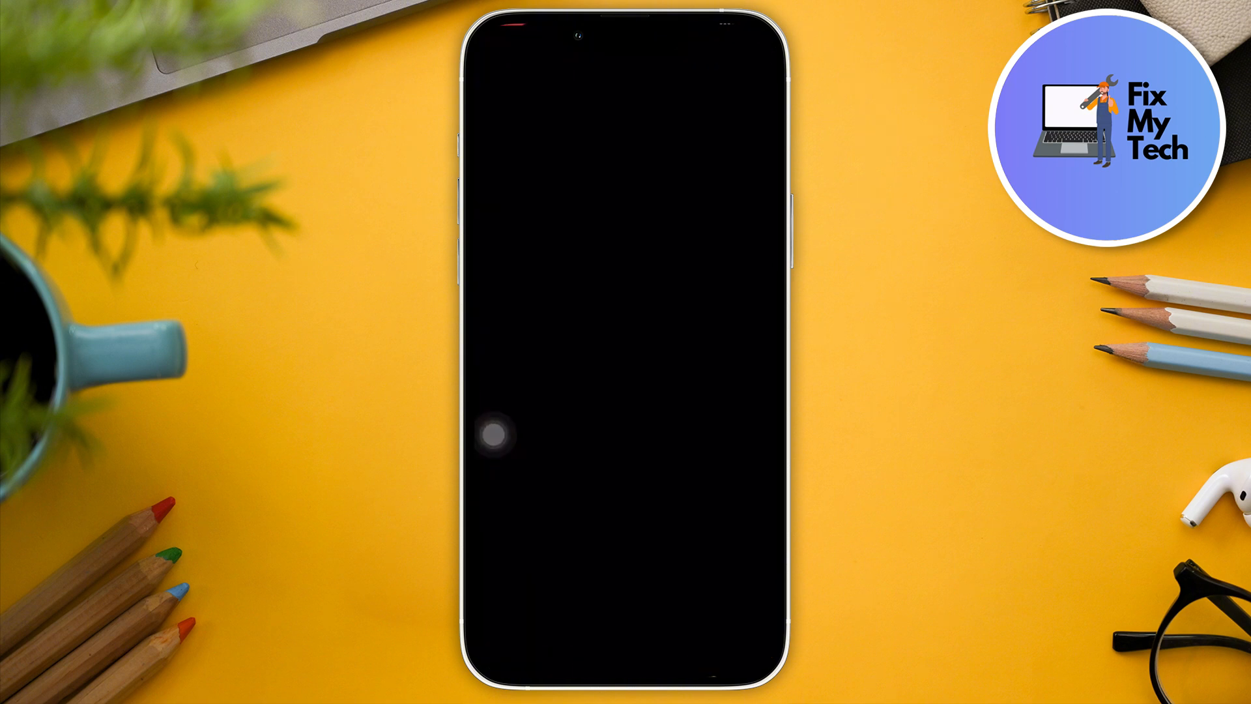
- Search the App Store for 'Rob' and choose the 'roblox' suggestion
{"action": "left_click", "coordinate": [751, 654]}
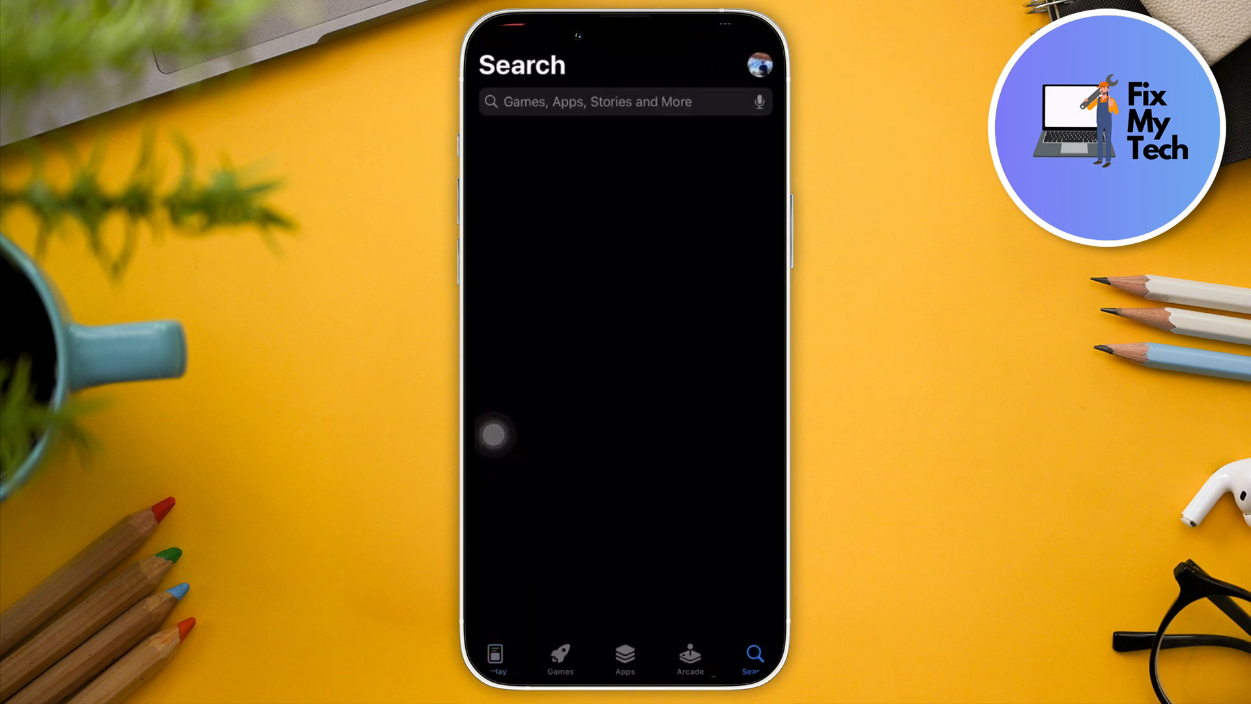
{"action": "left_click", "coordinate": [623, 102]}
{"action": "type", "text": "Rob"}
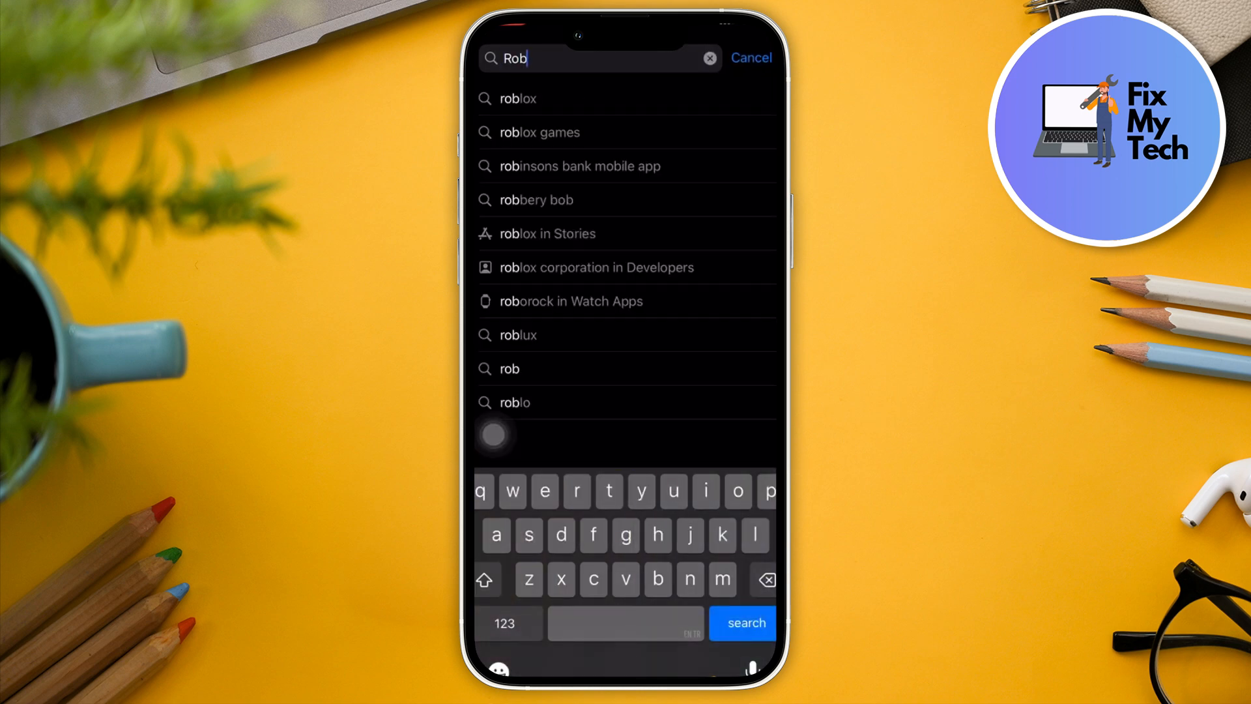
{"action": "left_click", "coordinate": [517, 98]}
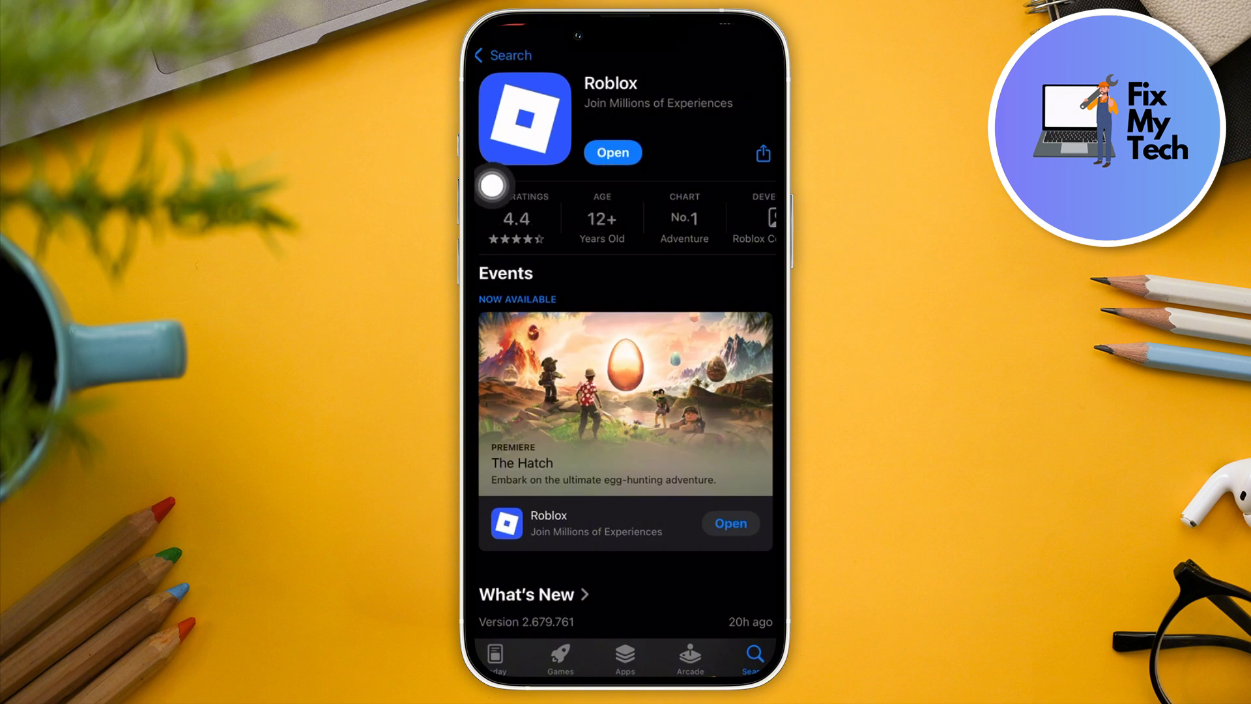
- Launch Roblox from its listing and scroll through the Home feed
{"action": "left_click", "coordinate": [611, 151]}
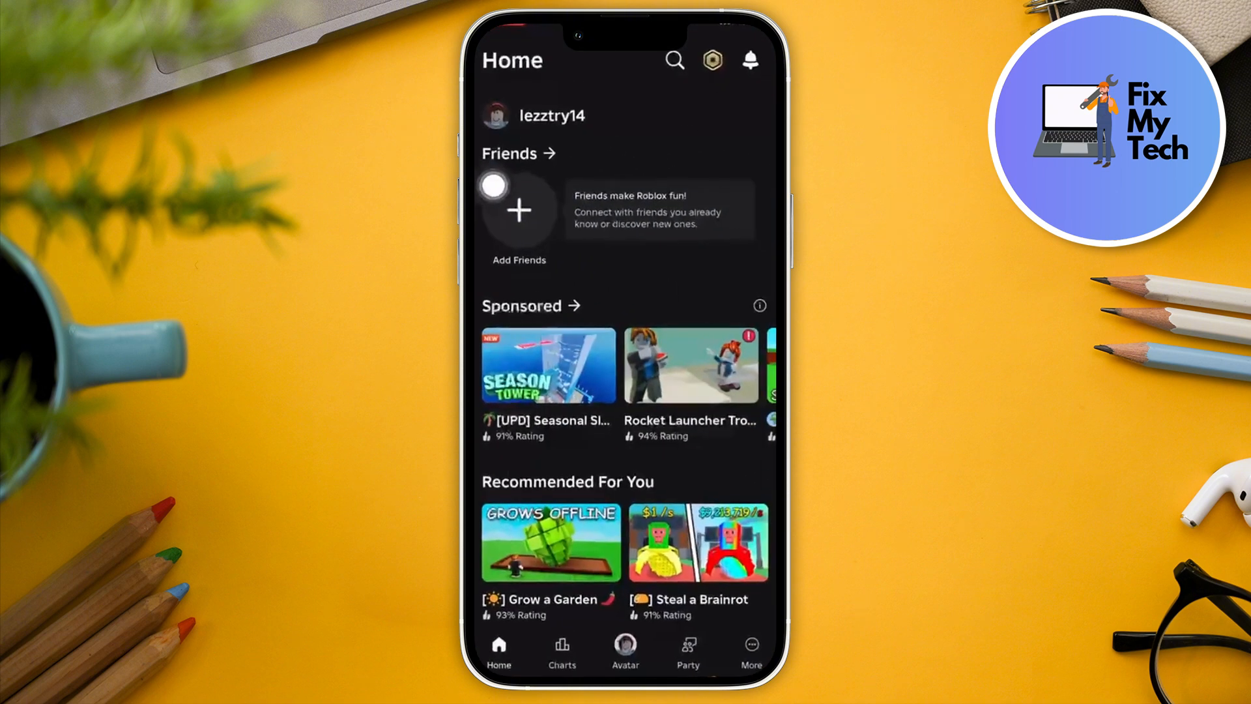
{"action": "scroll", "scroll_direction": "down", "scroll_amount": 3}
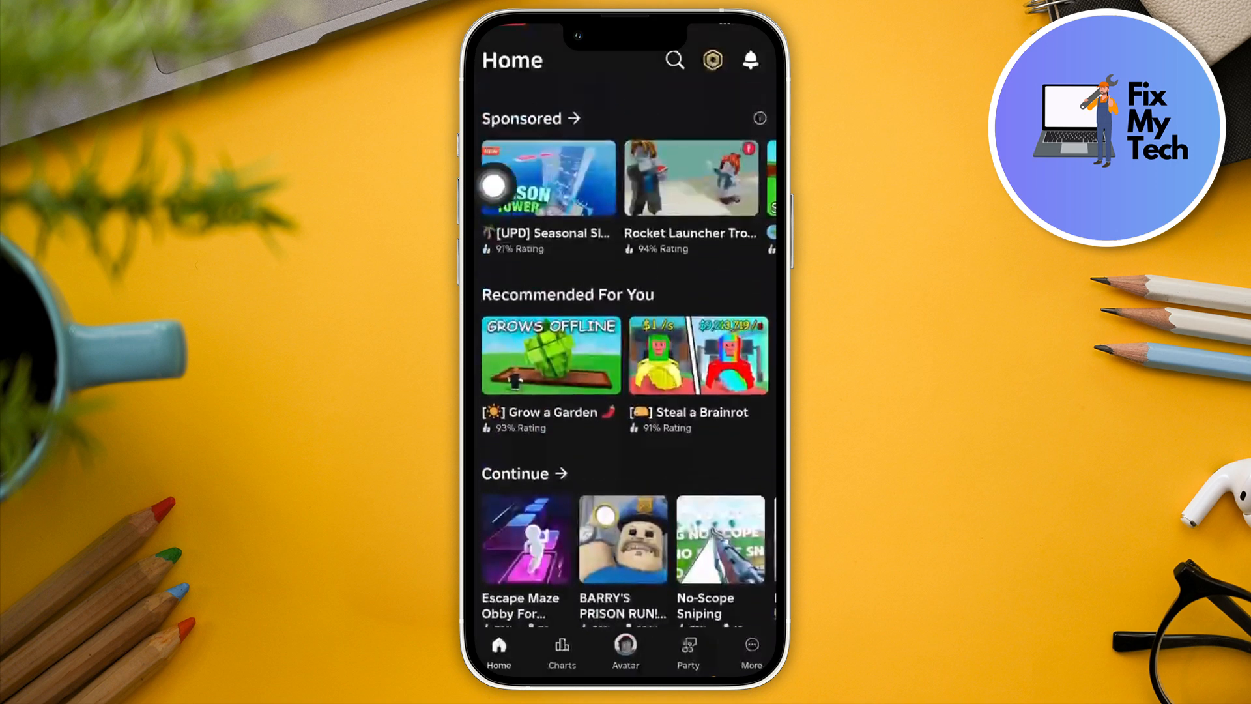
{"action": "scroll", "scroll_direction": "down", "scroll_amount": 3}
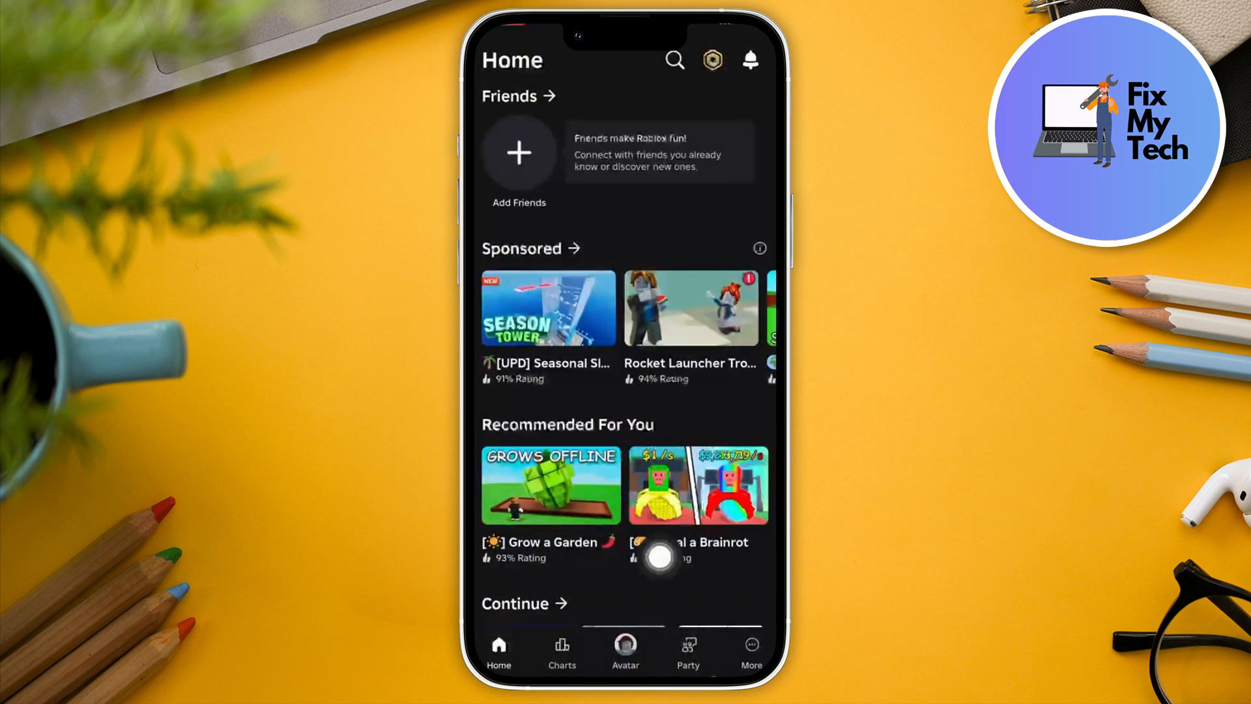
- Go through More and Settings to the Security page listing 2-Step Verification options
{"action": "left_click", "coordinate": [750, 650]}
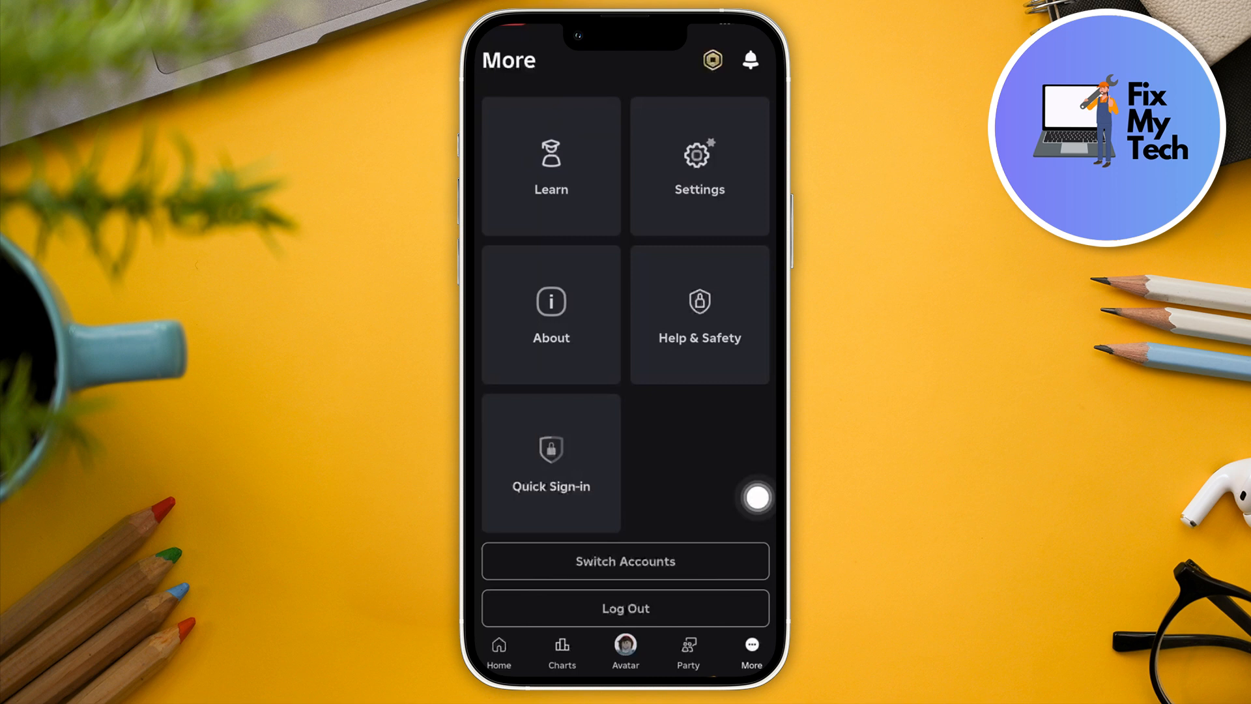
{"action": "left_click", "coordinate": [699, 159]}
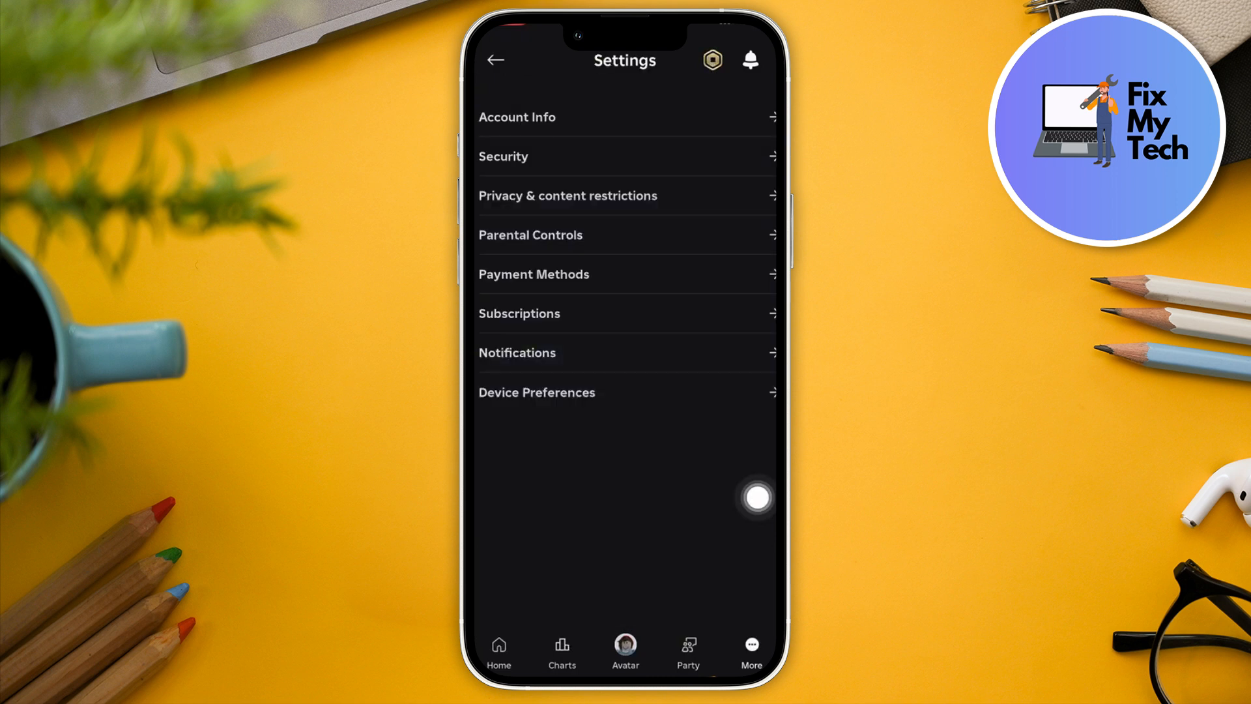
{"action": "left_click", "coordinate": [503, 155]}
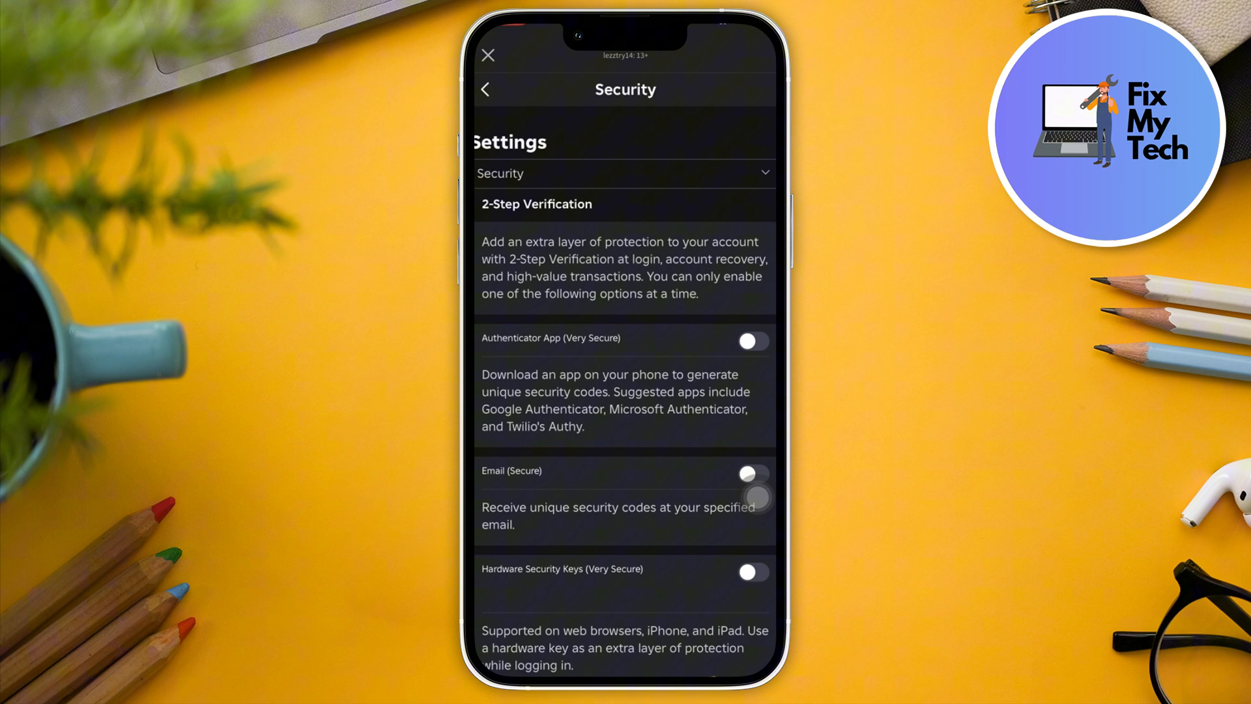
{"action": "scroll", "scroll_direction": "down", "scroll_amount": 3}
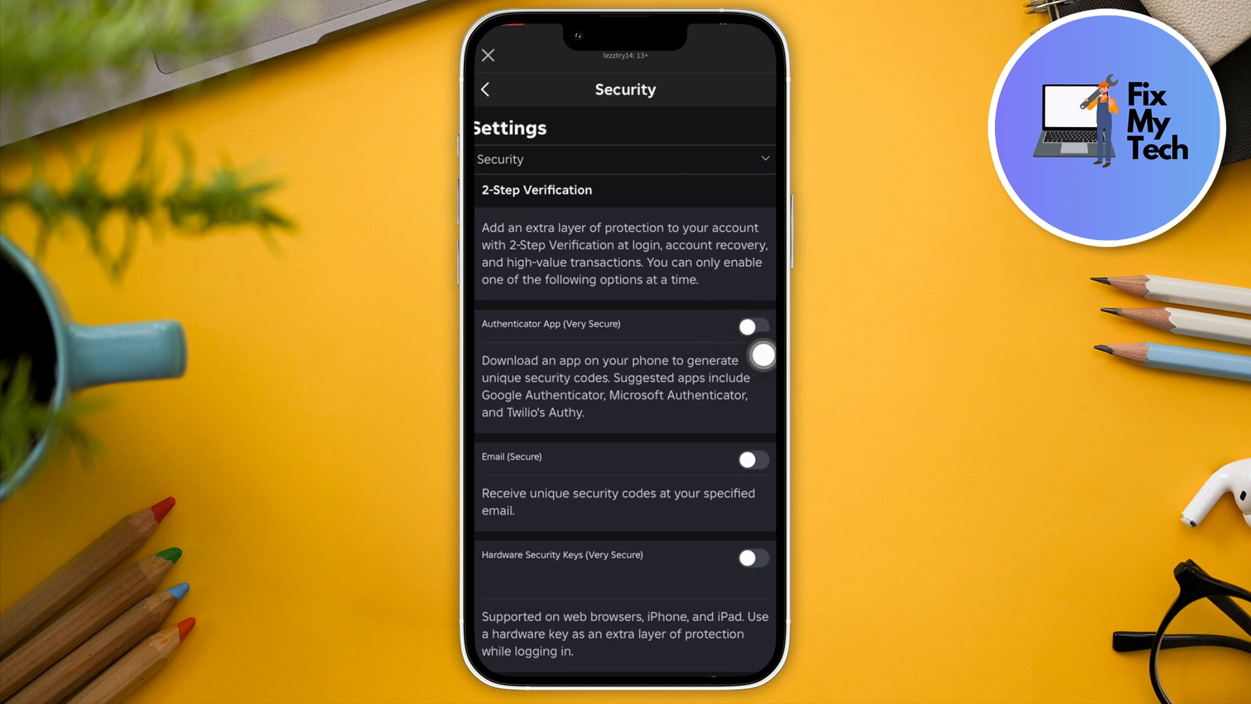
{"action": "left_click", "coordinate": [750, 324]}
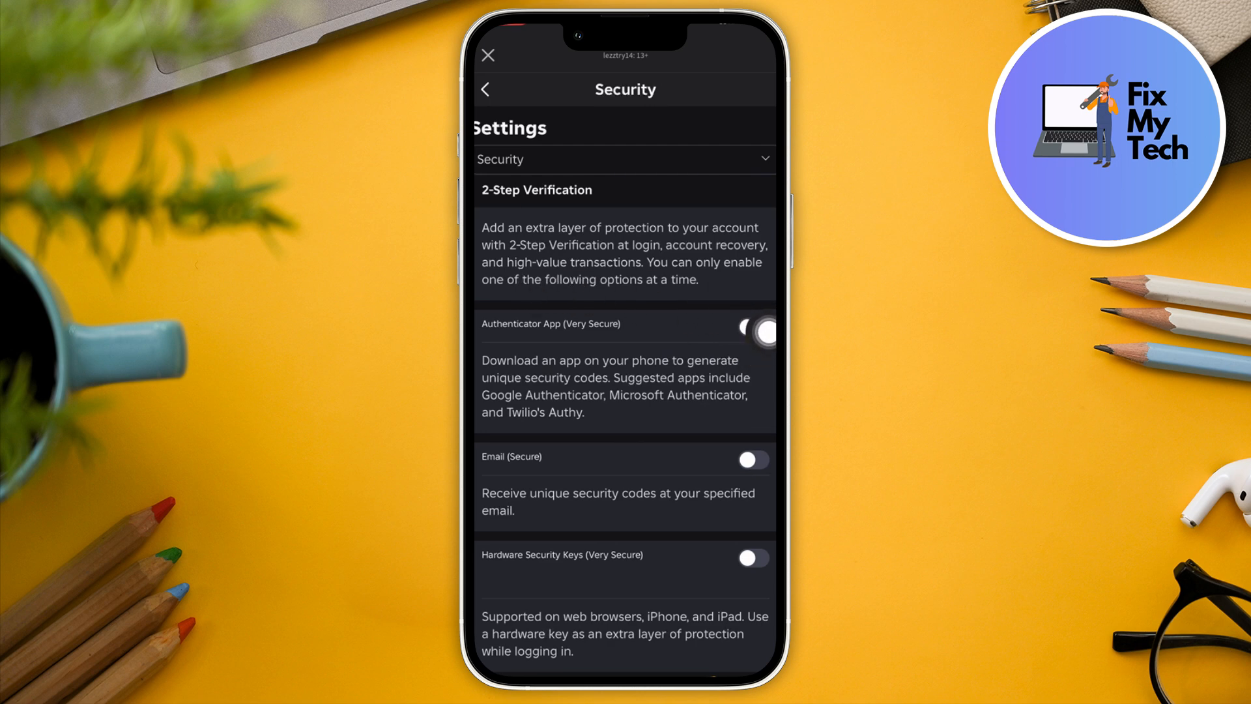
{"action": "left_click", "coordinate": [751, 332]}
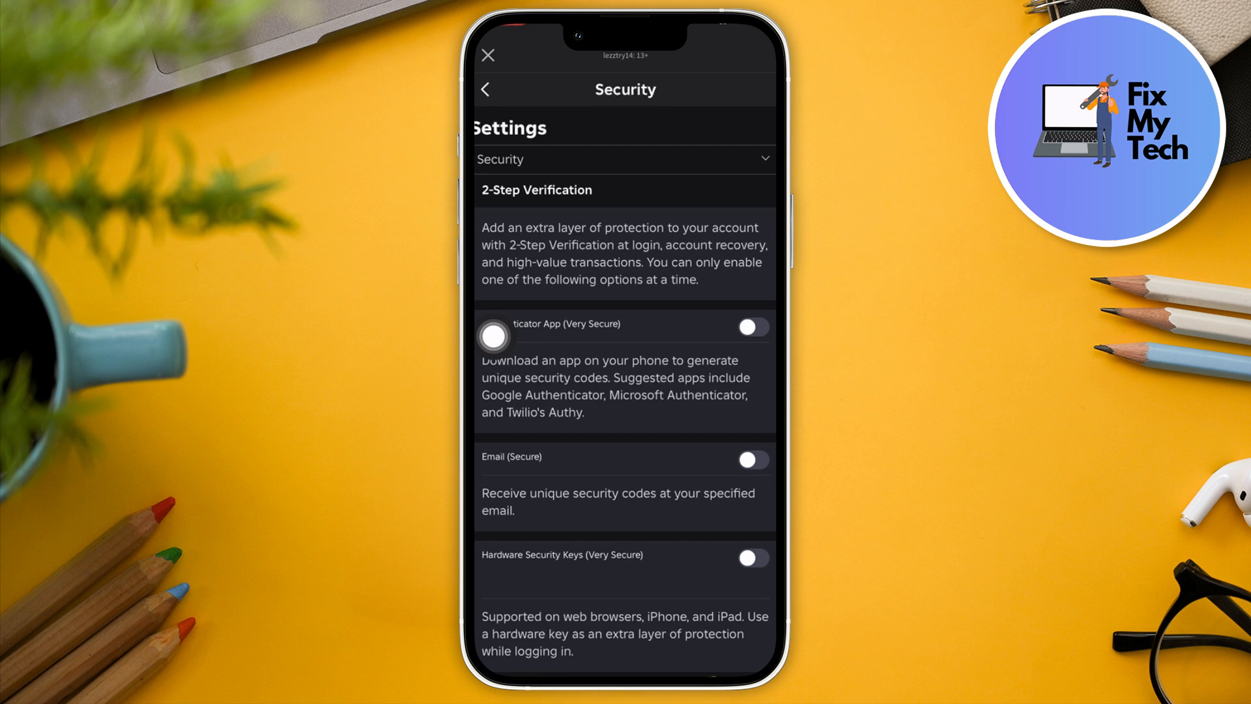